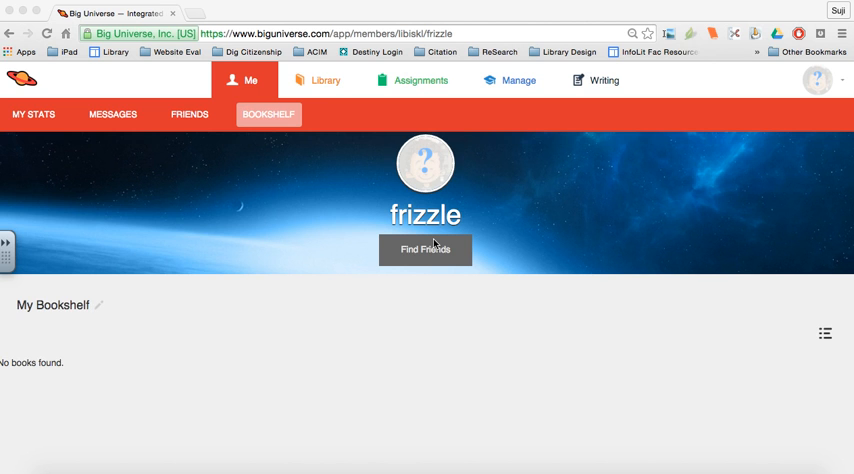
mouse_move(324, 82)
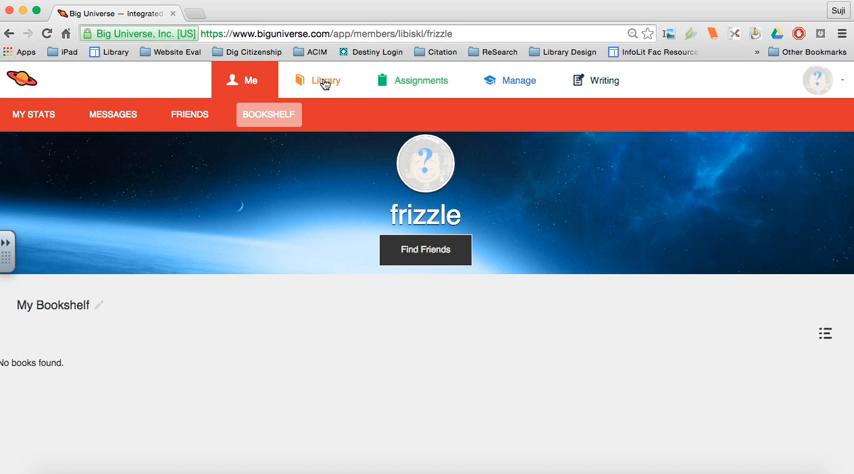
Step: Leave the profile page and go to the Library of all books
click(324, 80)
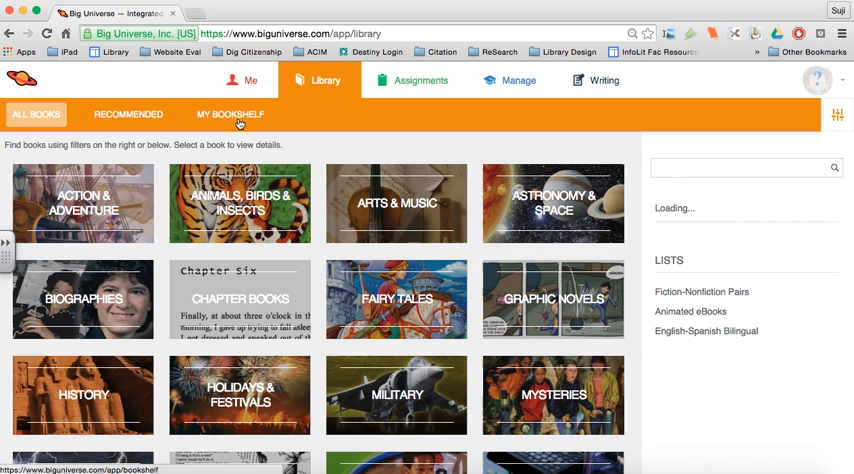
Step: On My Bookshelf, create new collections named Energy and Social Change
click(230, 112)
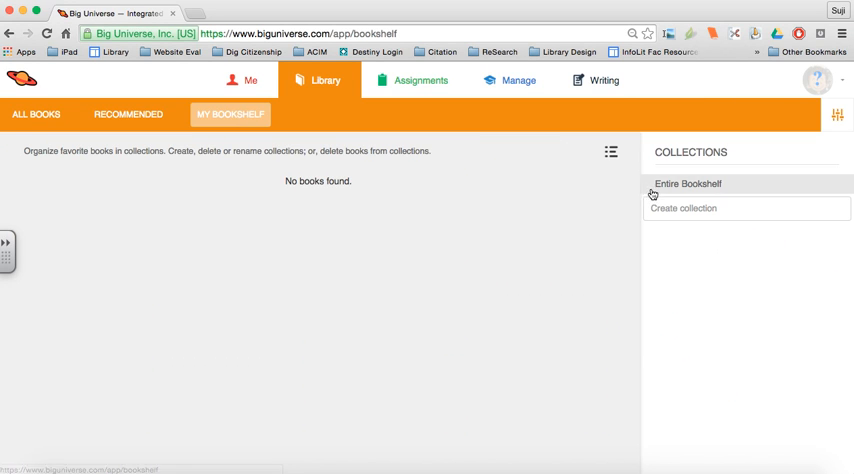
click(744, 208)
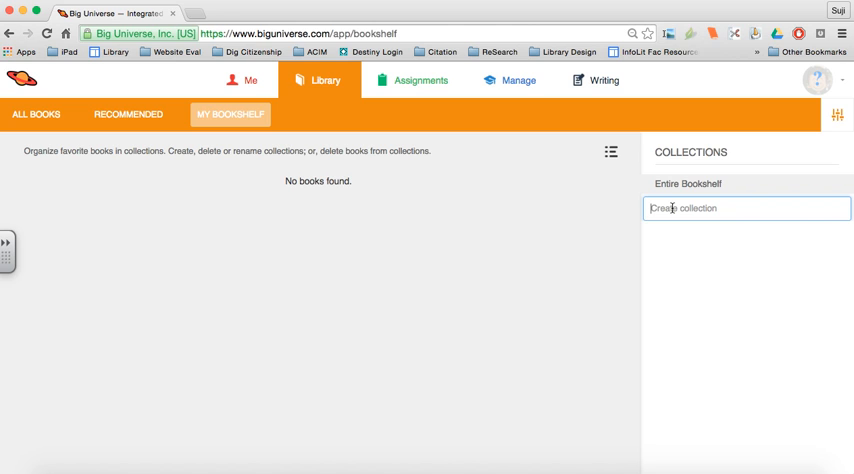
text(E)
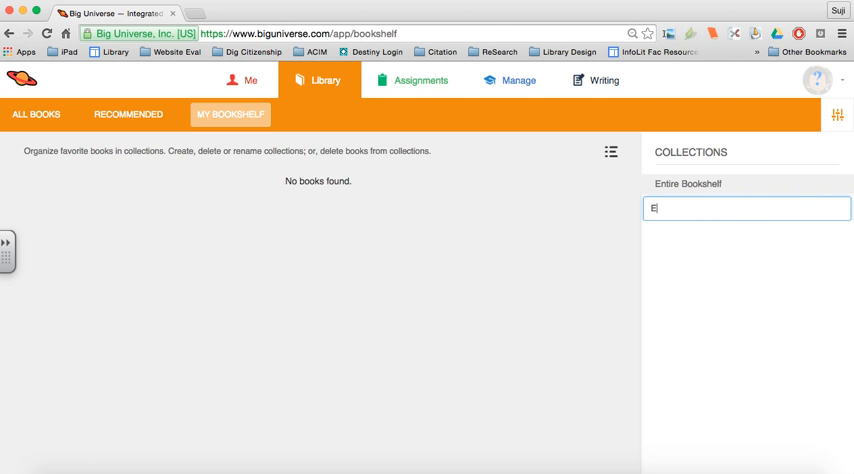
text(nergy)
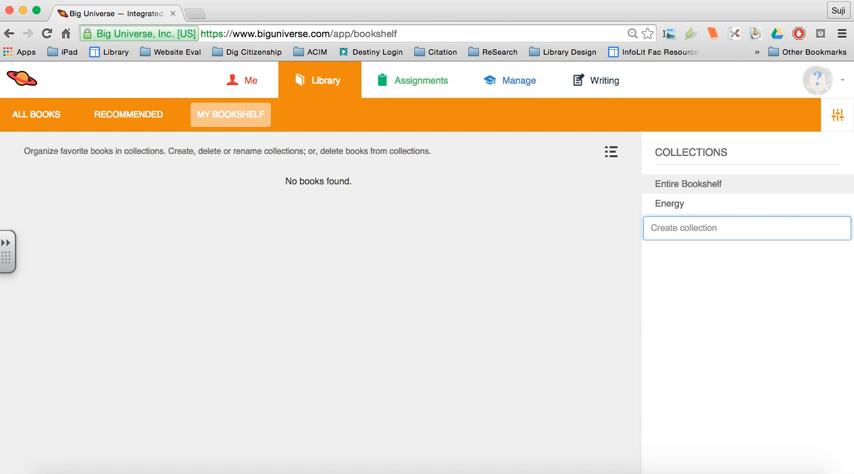
text(Soc)
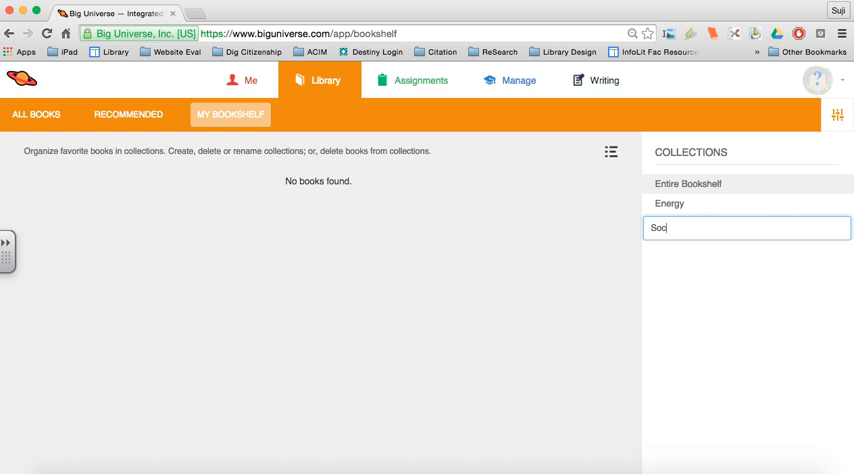
text(ial)
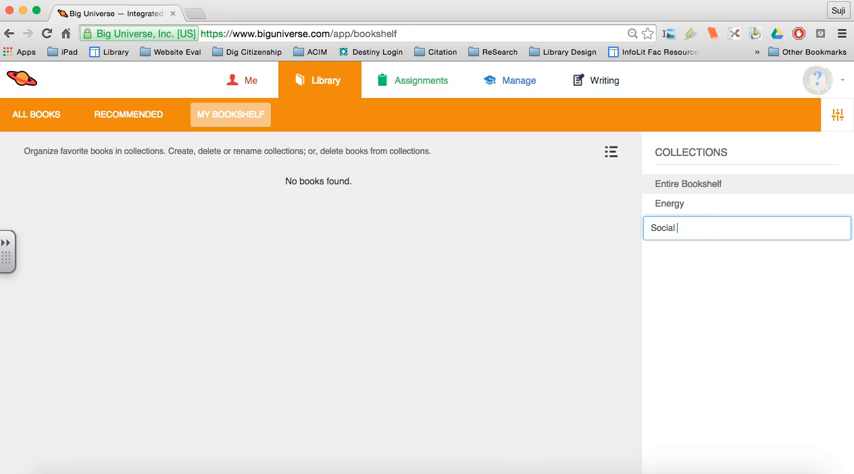
key(Return)
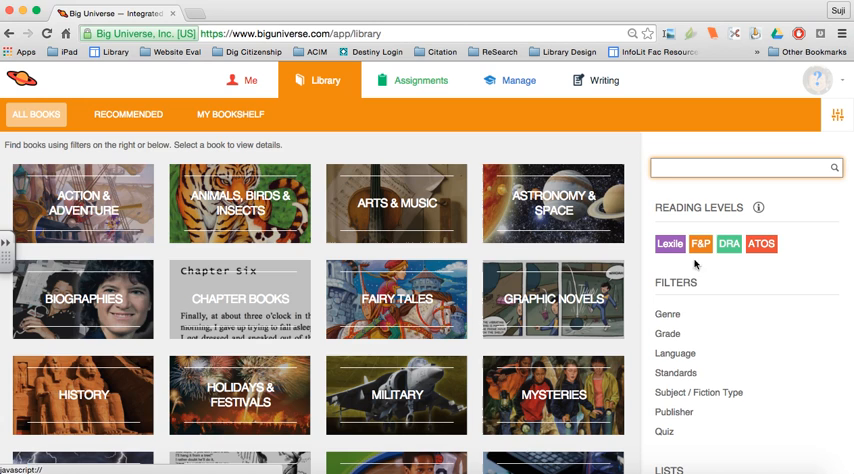
mouse_move(668, 334)
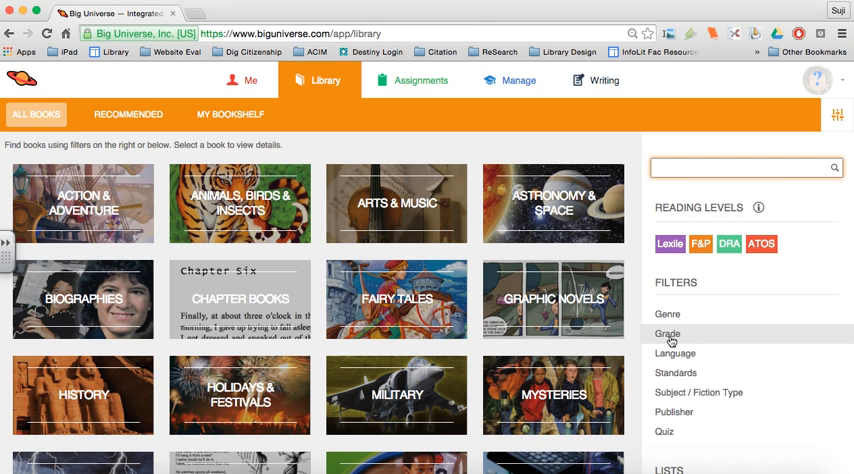
mouse_move(696, 220)
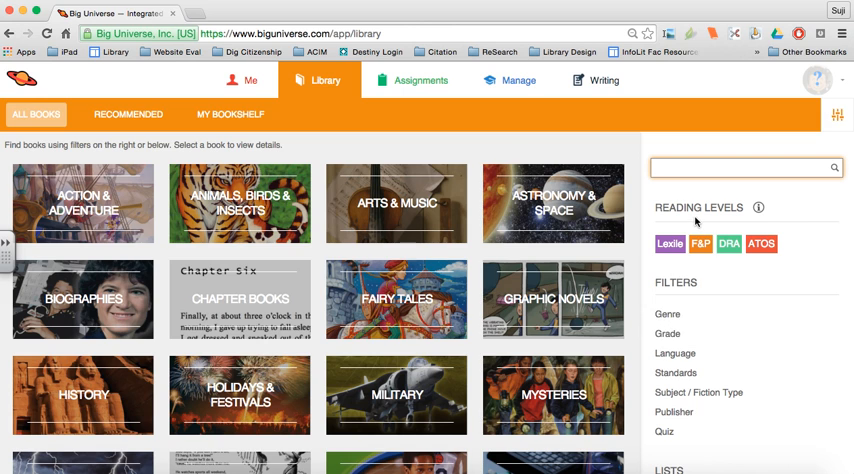
Step: Search the library for 'Solar Energy' to find Harnessing Power from the Sun
text(Solar E)
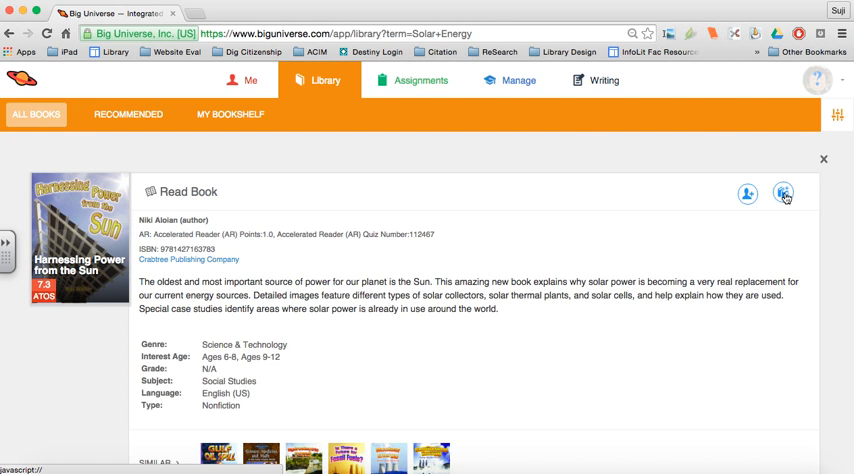
Step: Add 'Harnessing Power from the Sun' to the bookshelf in the Energy collection and return to My Bookshelf
click(784, 192)
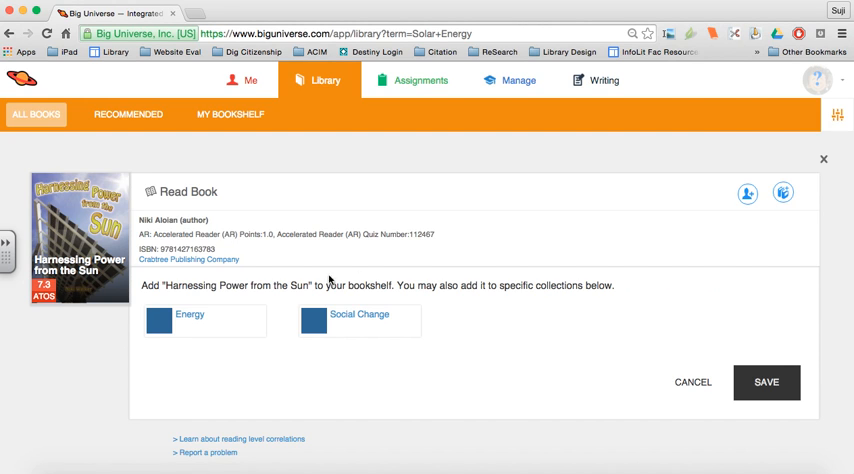
click(160, 320)
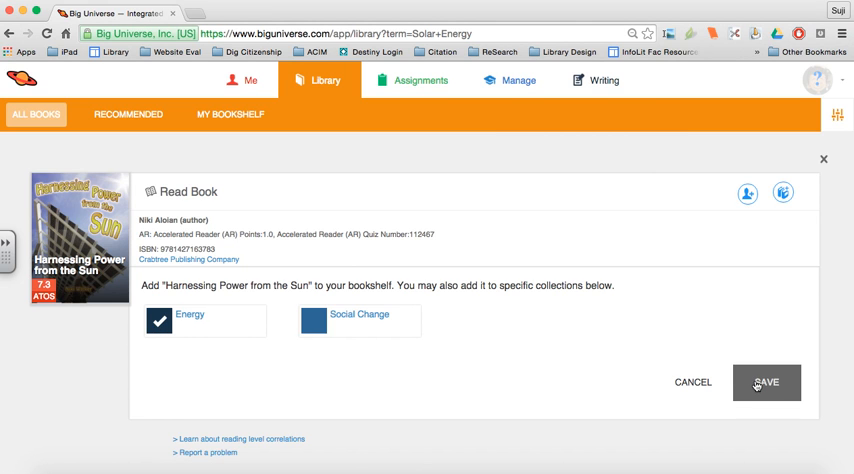
click(766, 382)
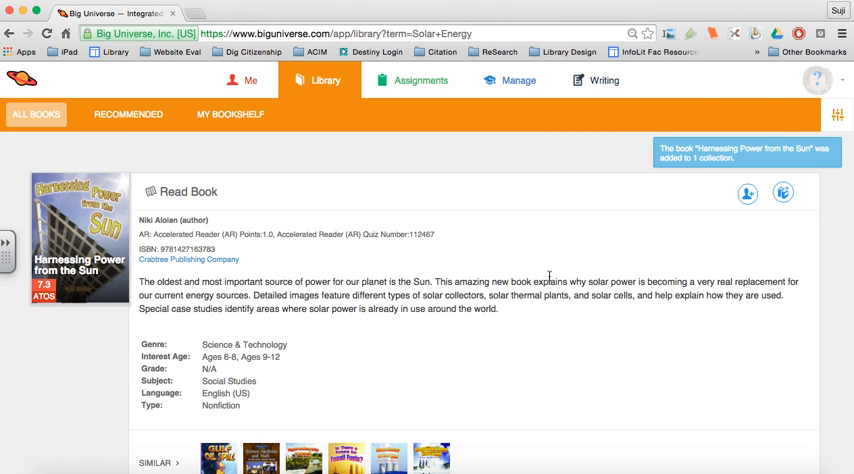
click(230, 112)
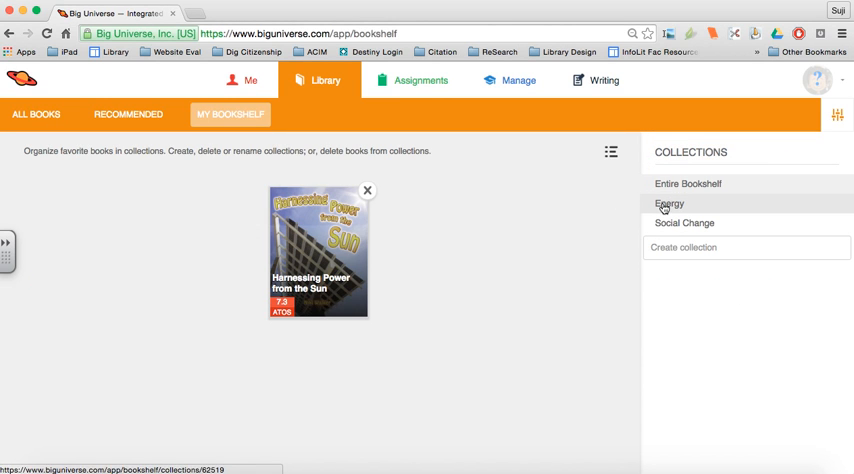
Step: View the Energy collection now holding 'Harnessing Power from the Sun'
click(668, 204)
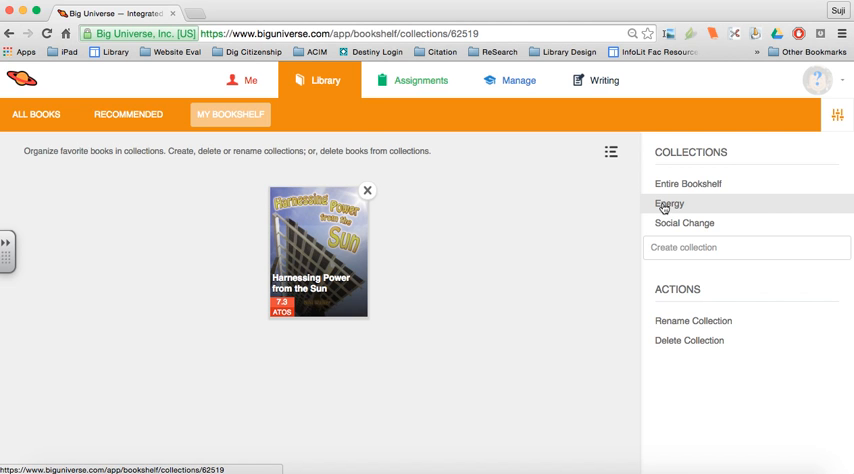